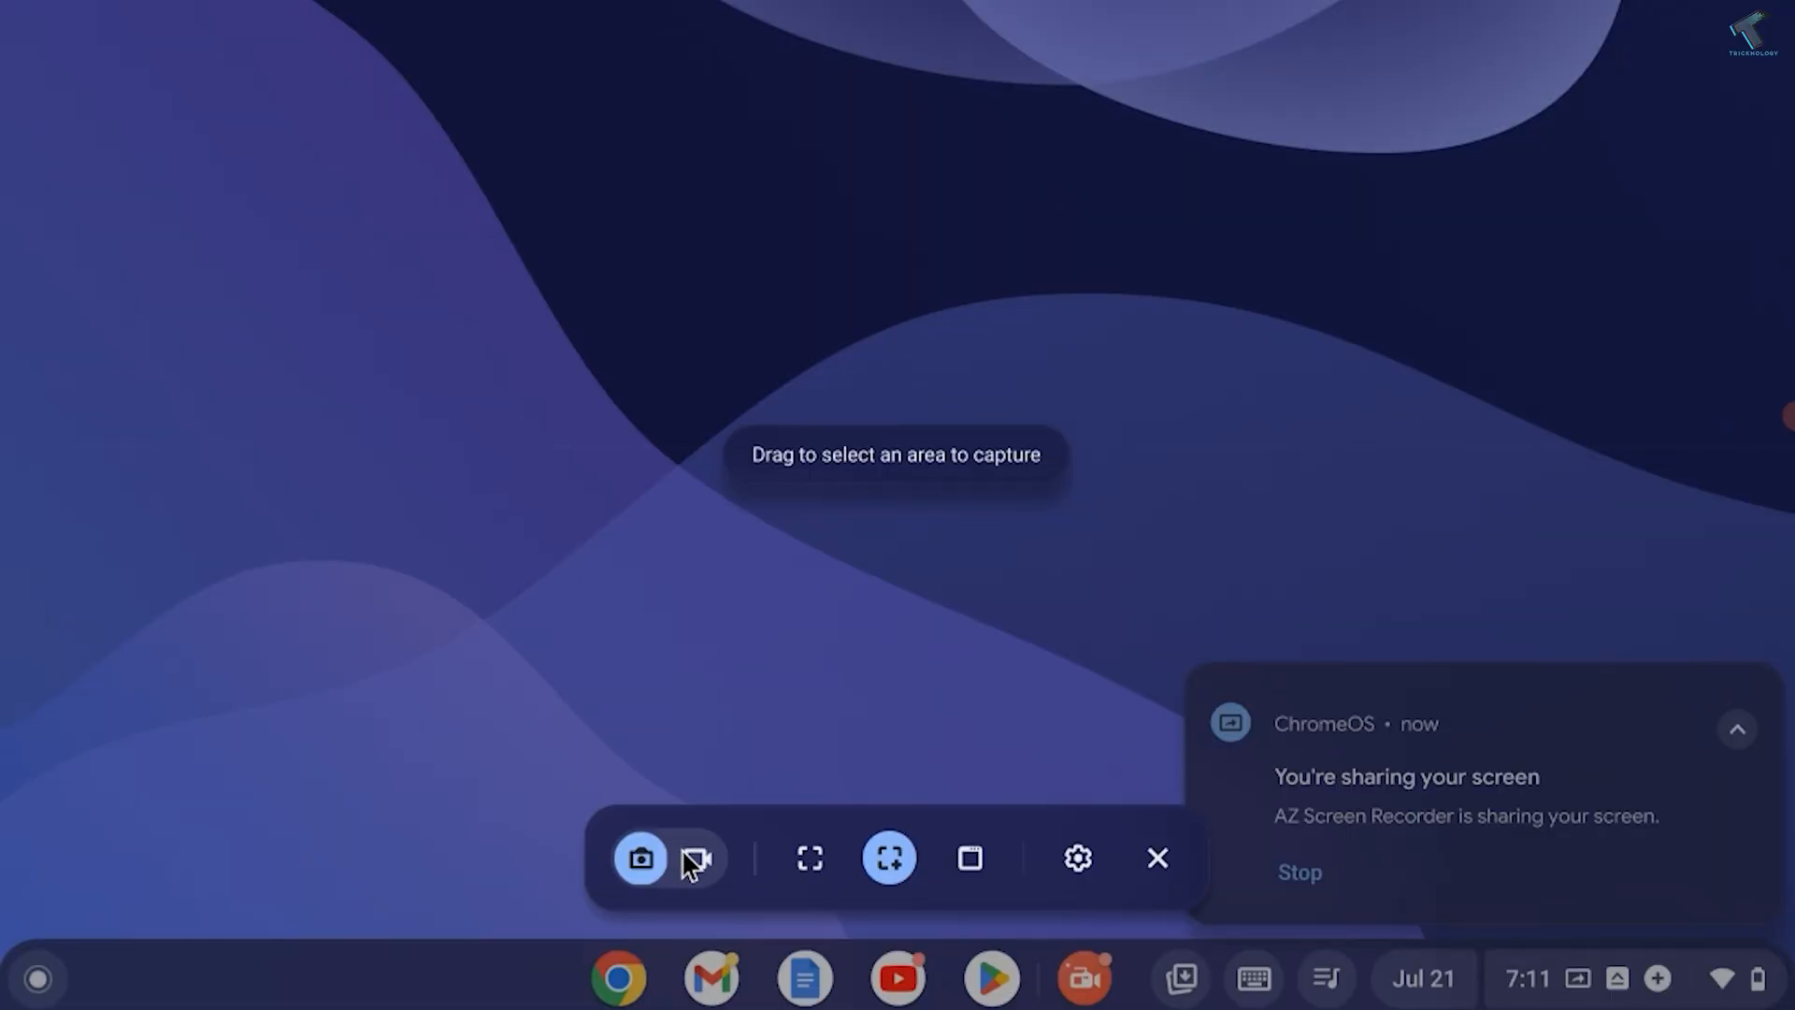
Step: Settle the capture bar on screenshot mode with Full screen selected, then capture the whole desktop
click(700, 858)
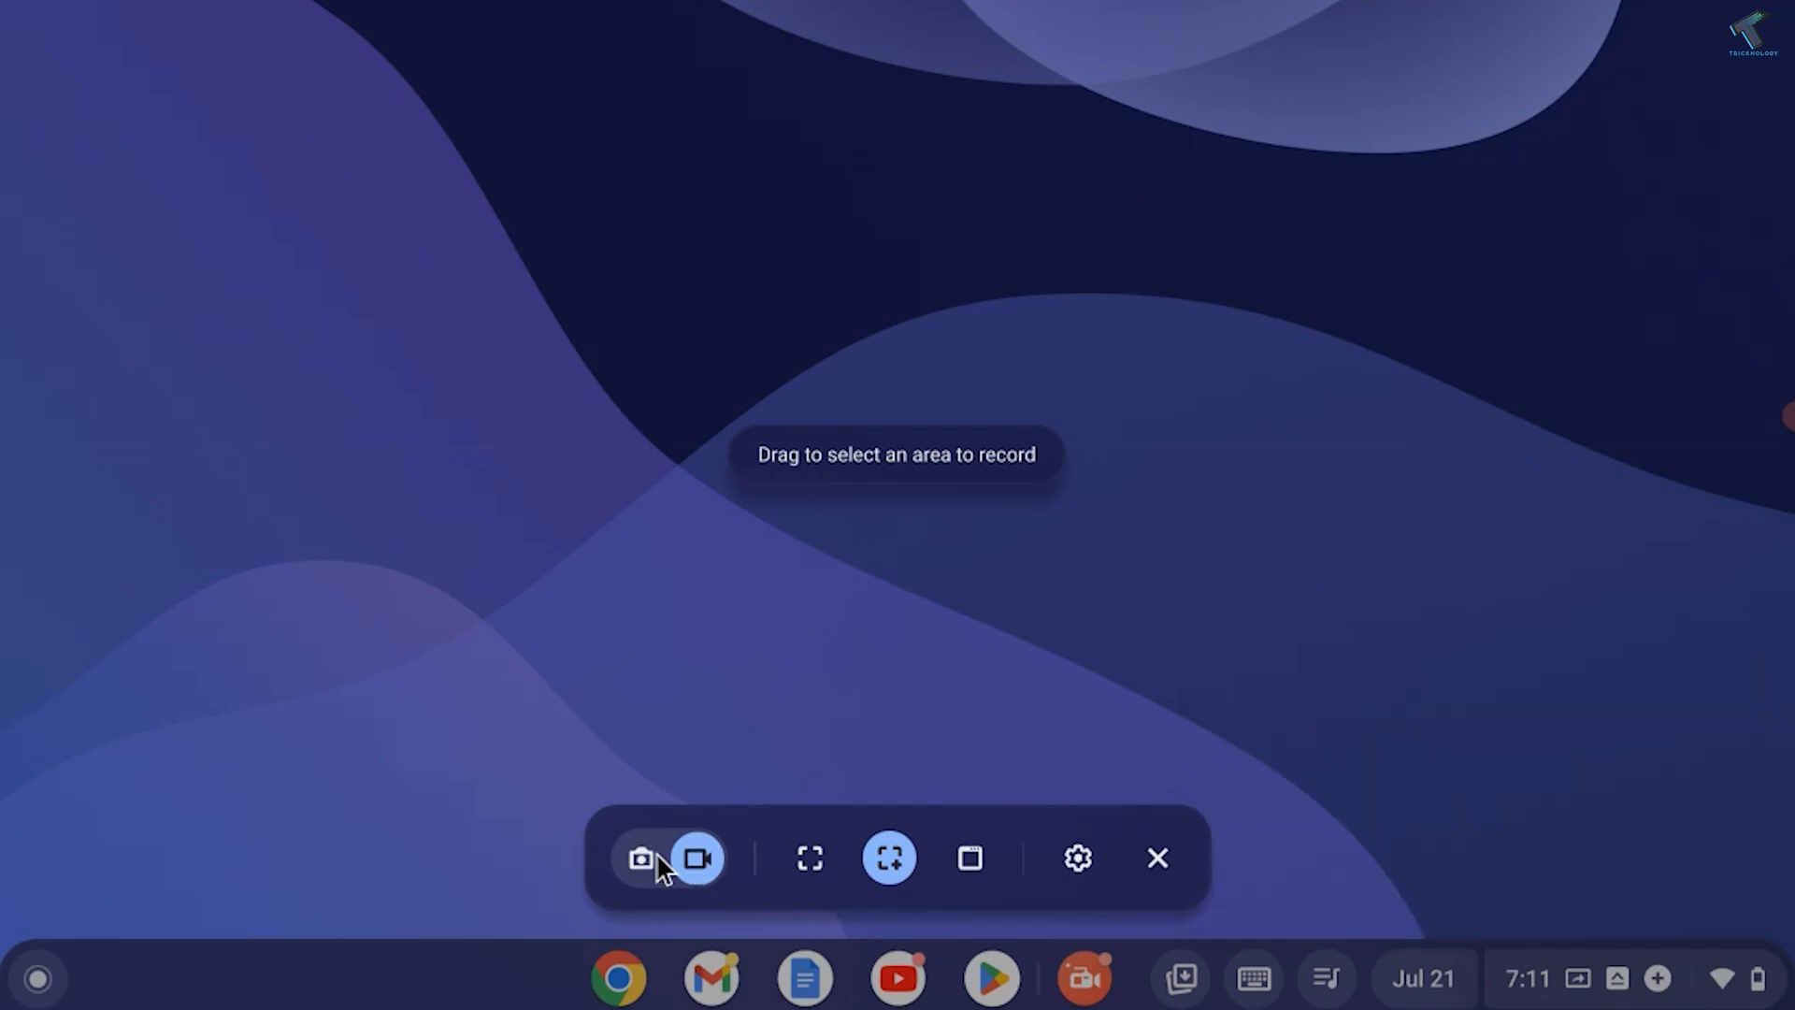
click(647, 856)
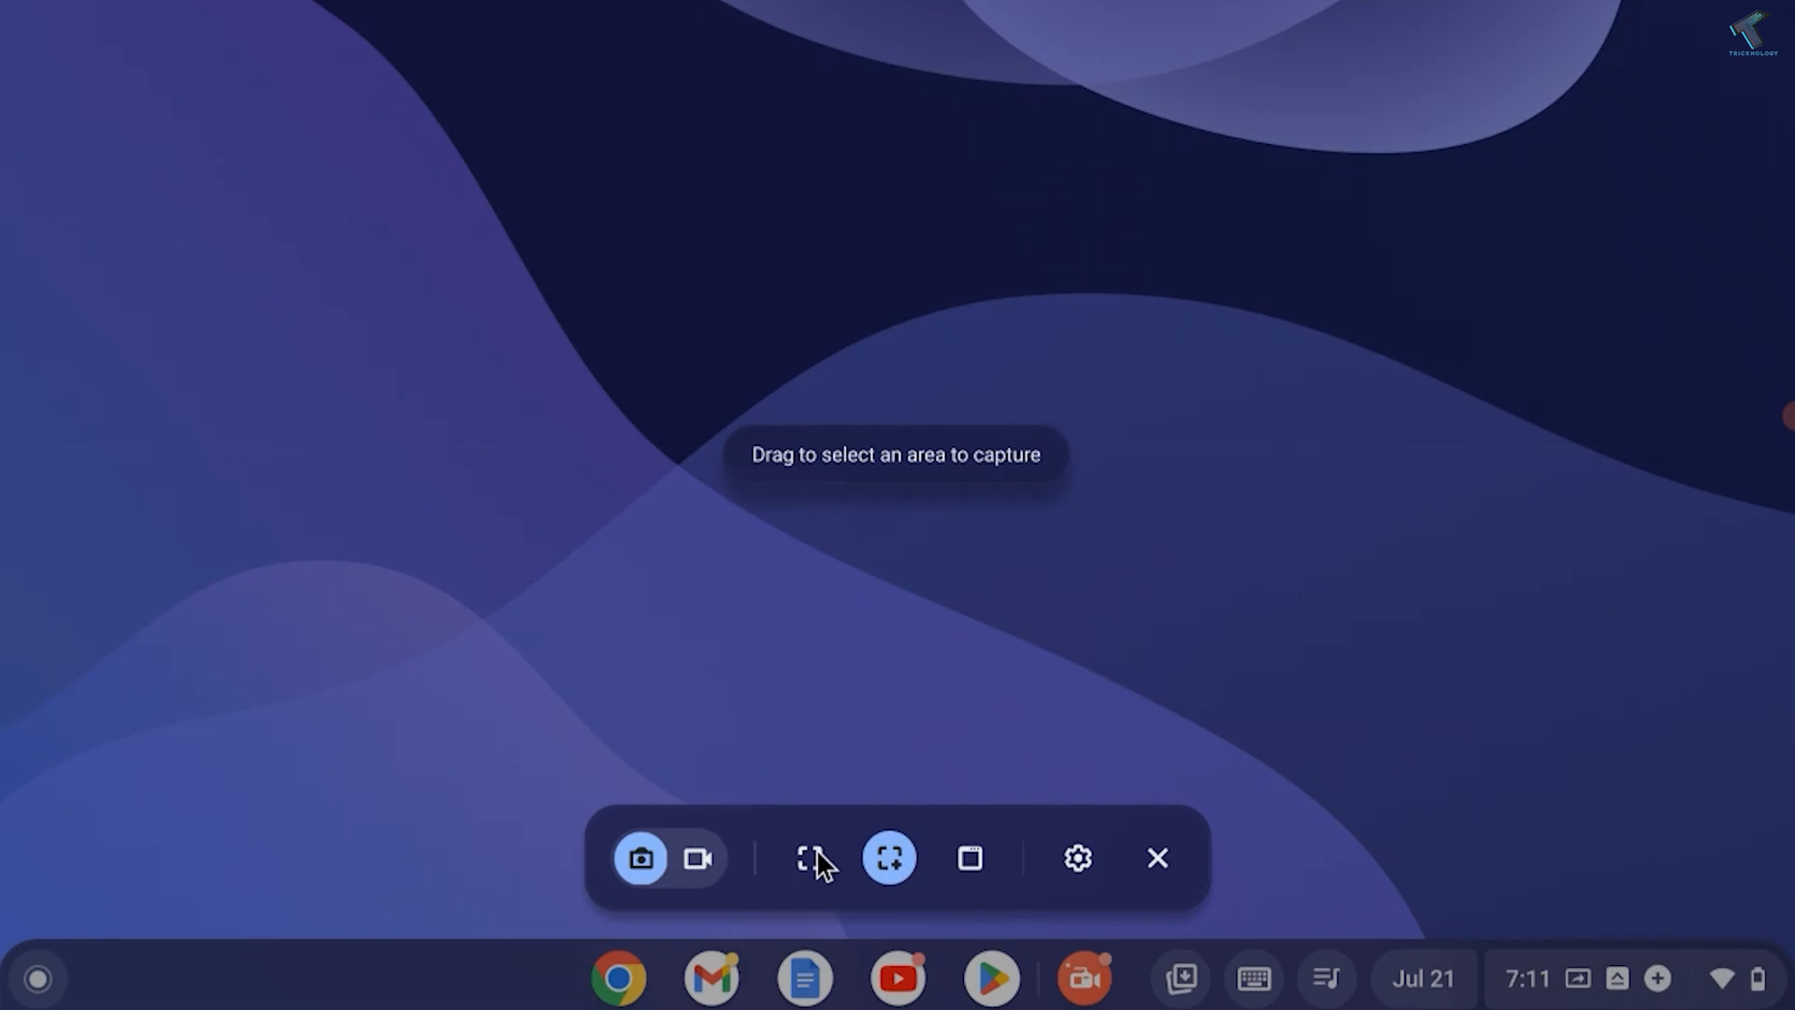
click(812, 858)
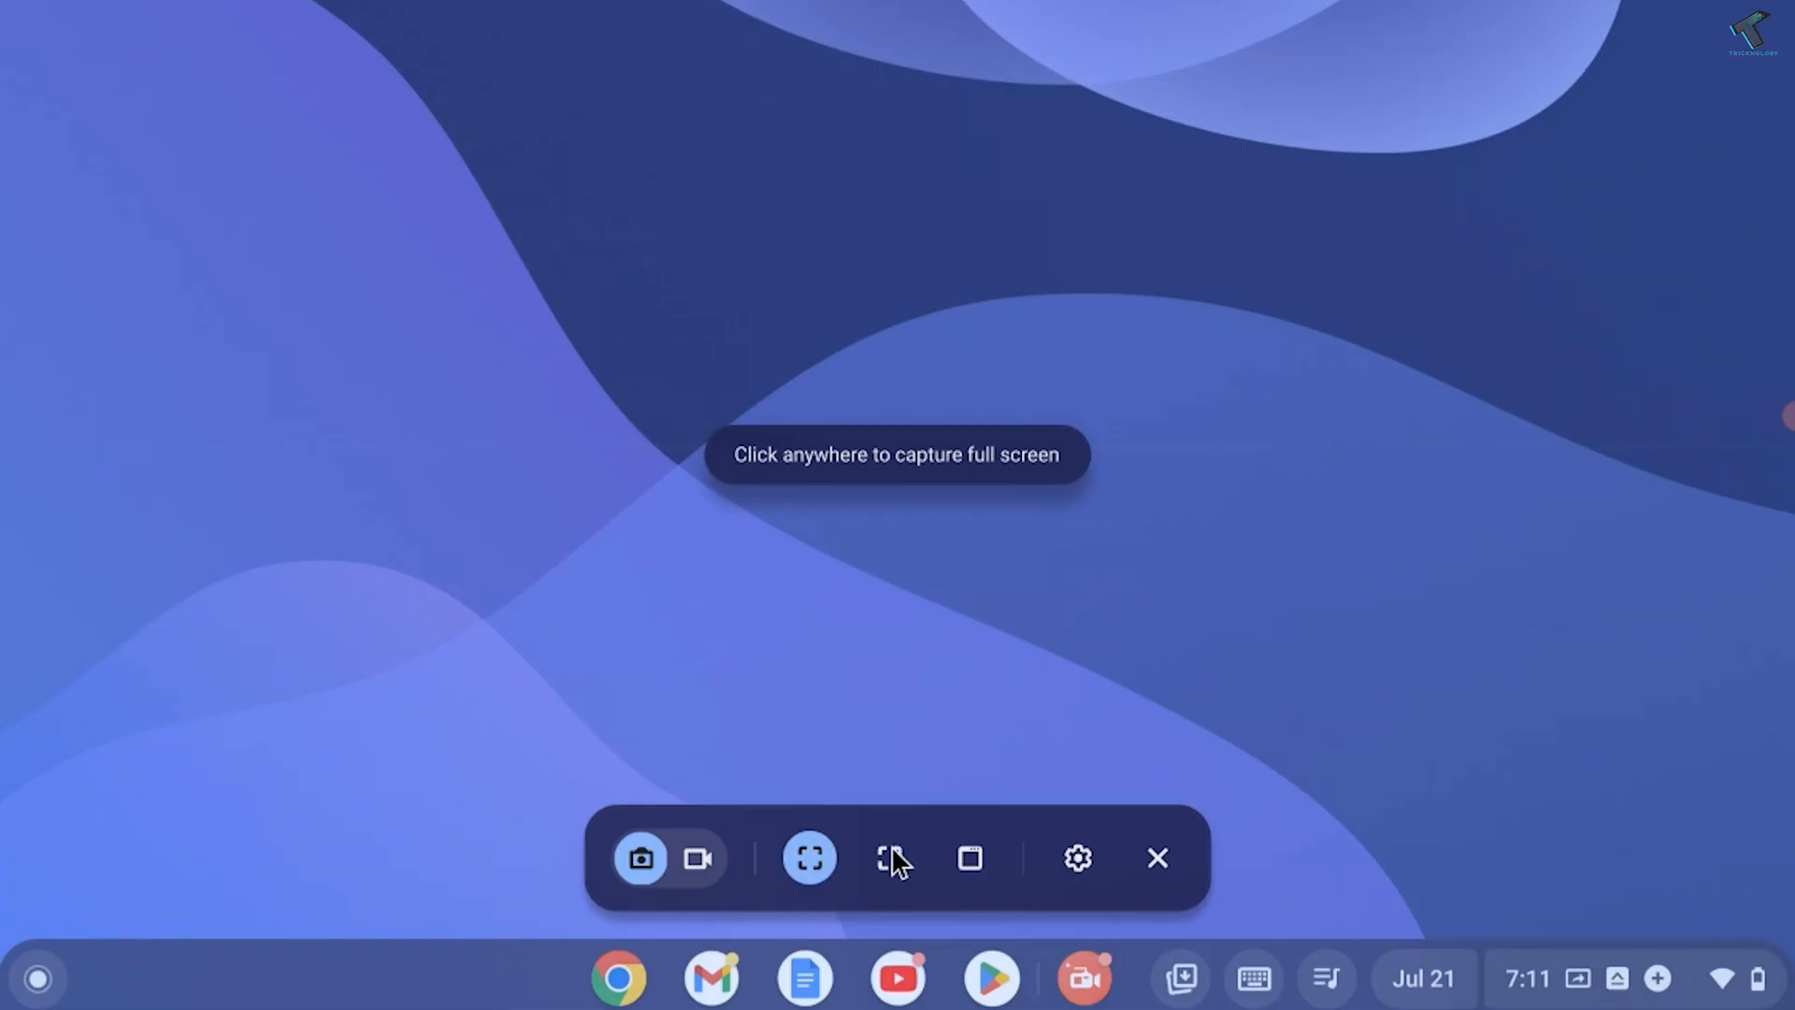
click(890, 858)
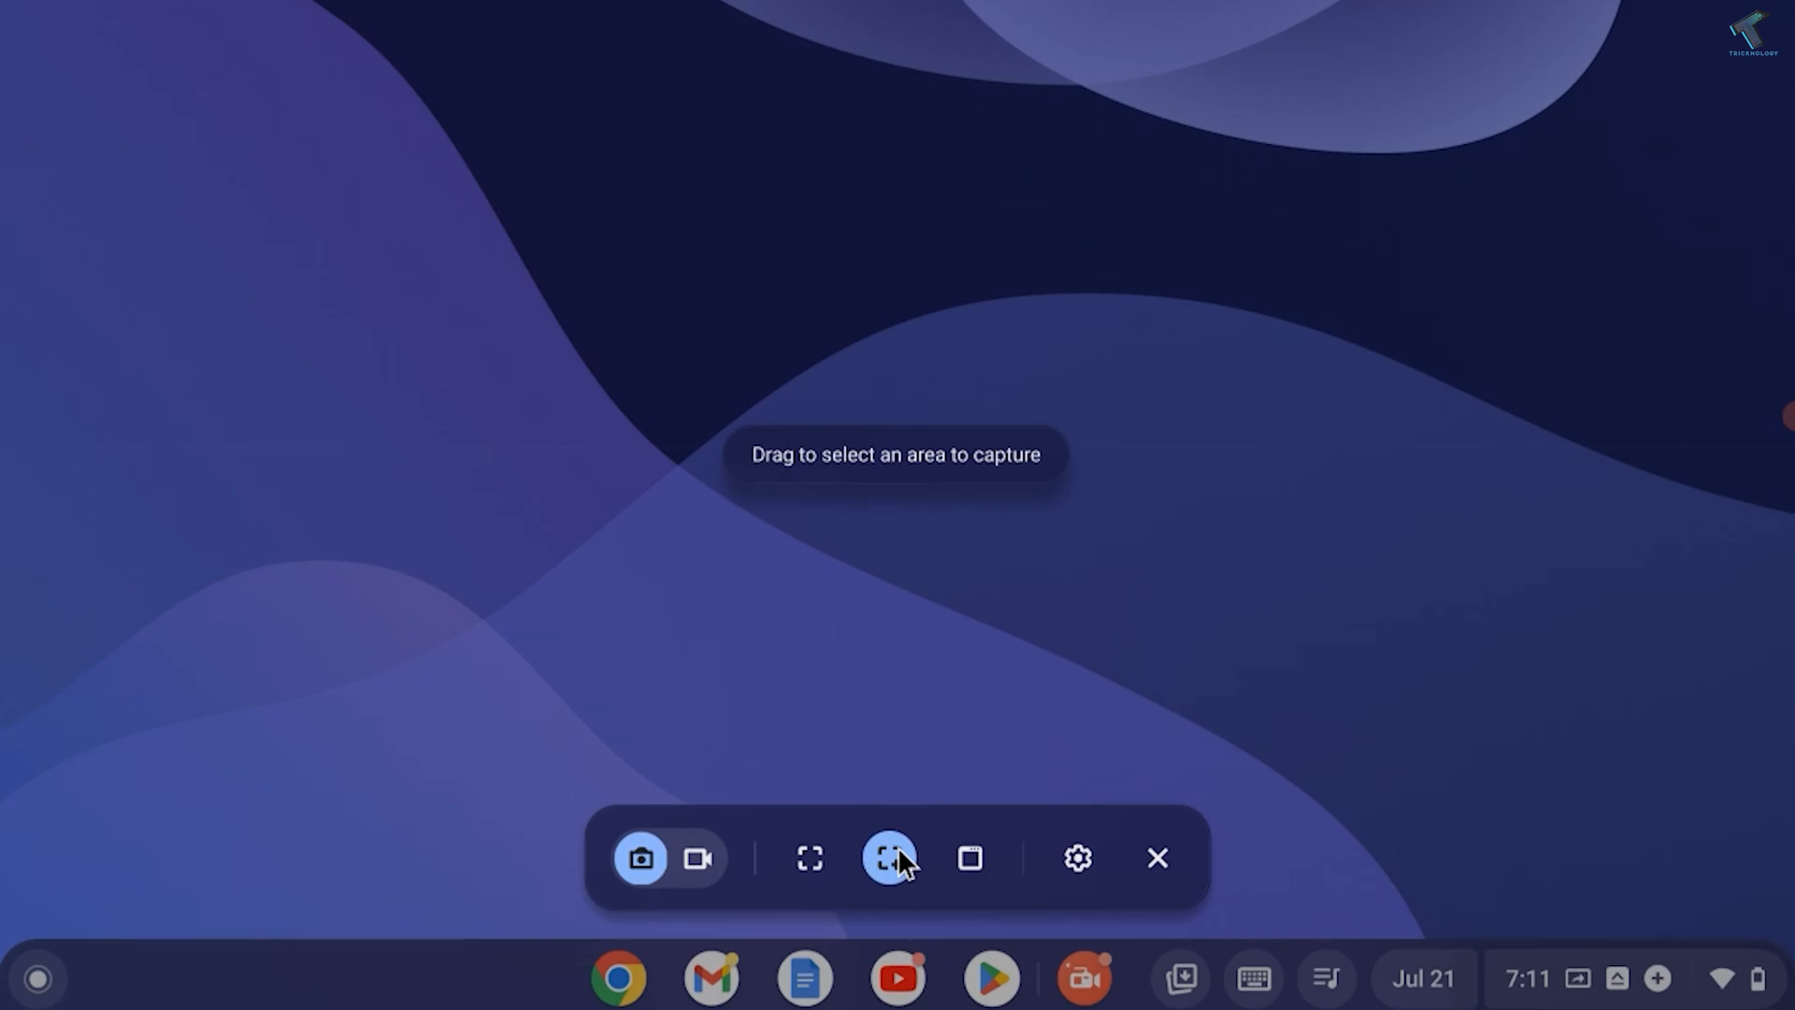
mouse_move(1025, 877)
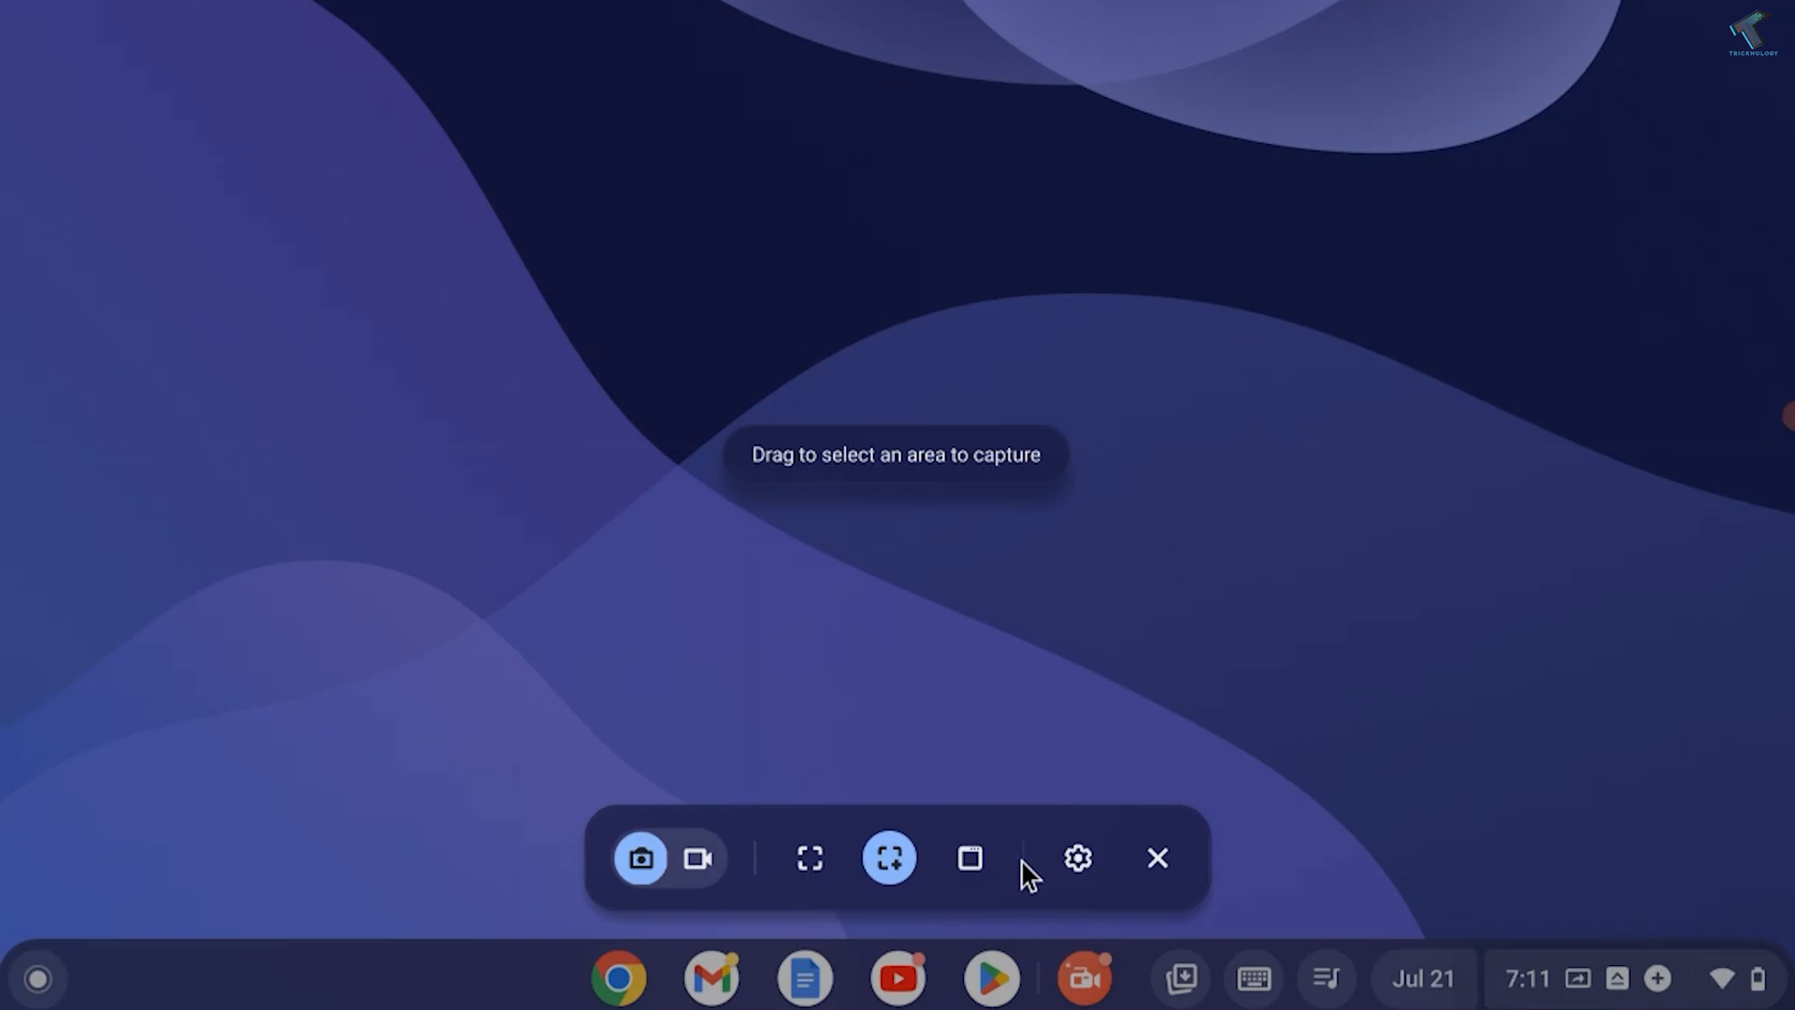
click(807, 858)
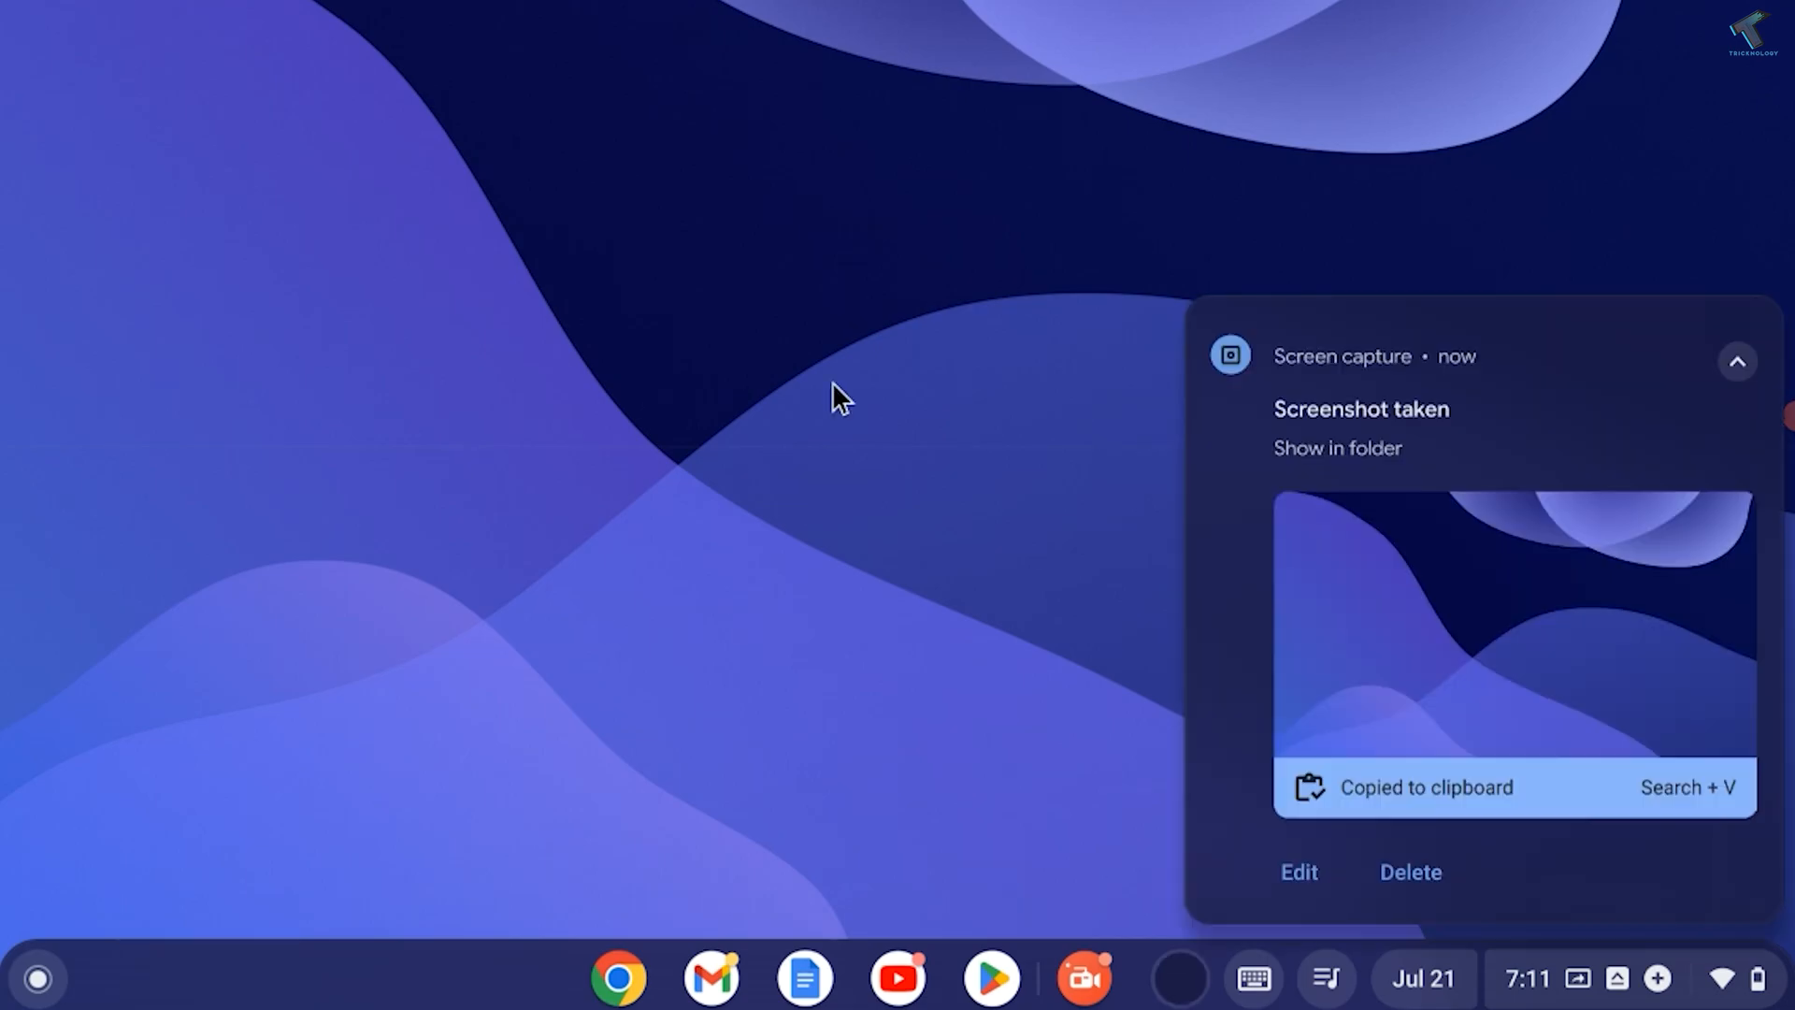
mouse_move(1088, 849)
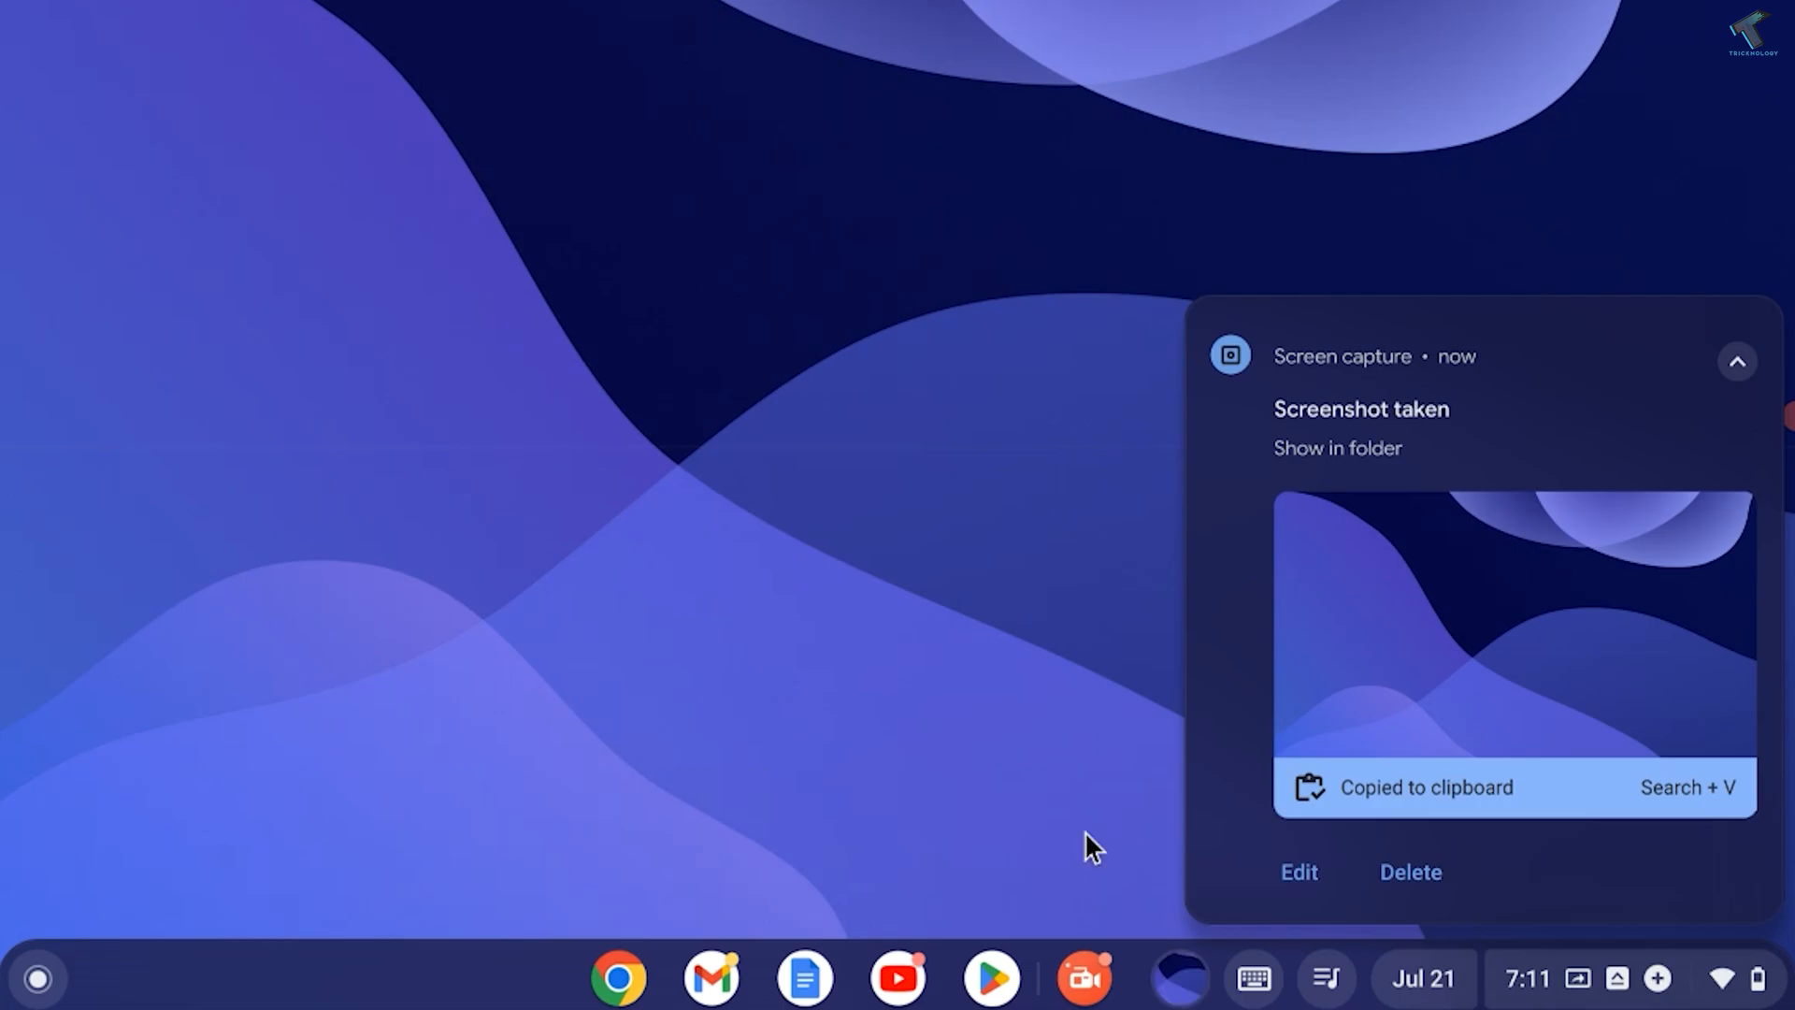
mouse_move(1481, 651)
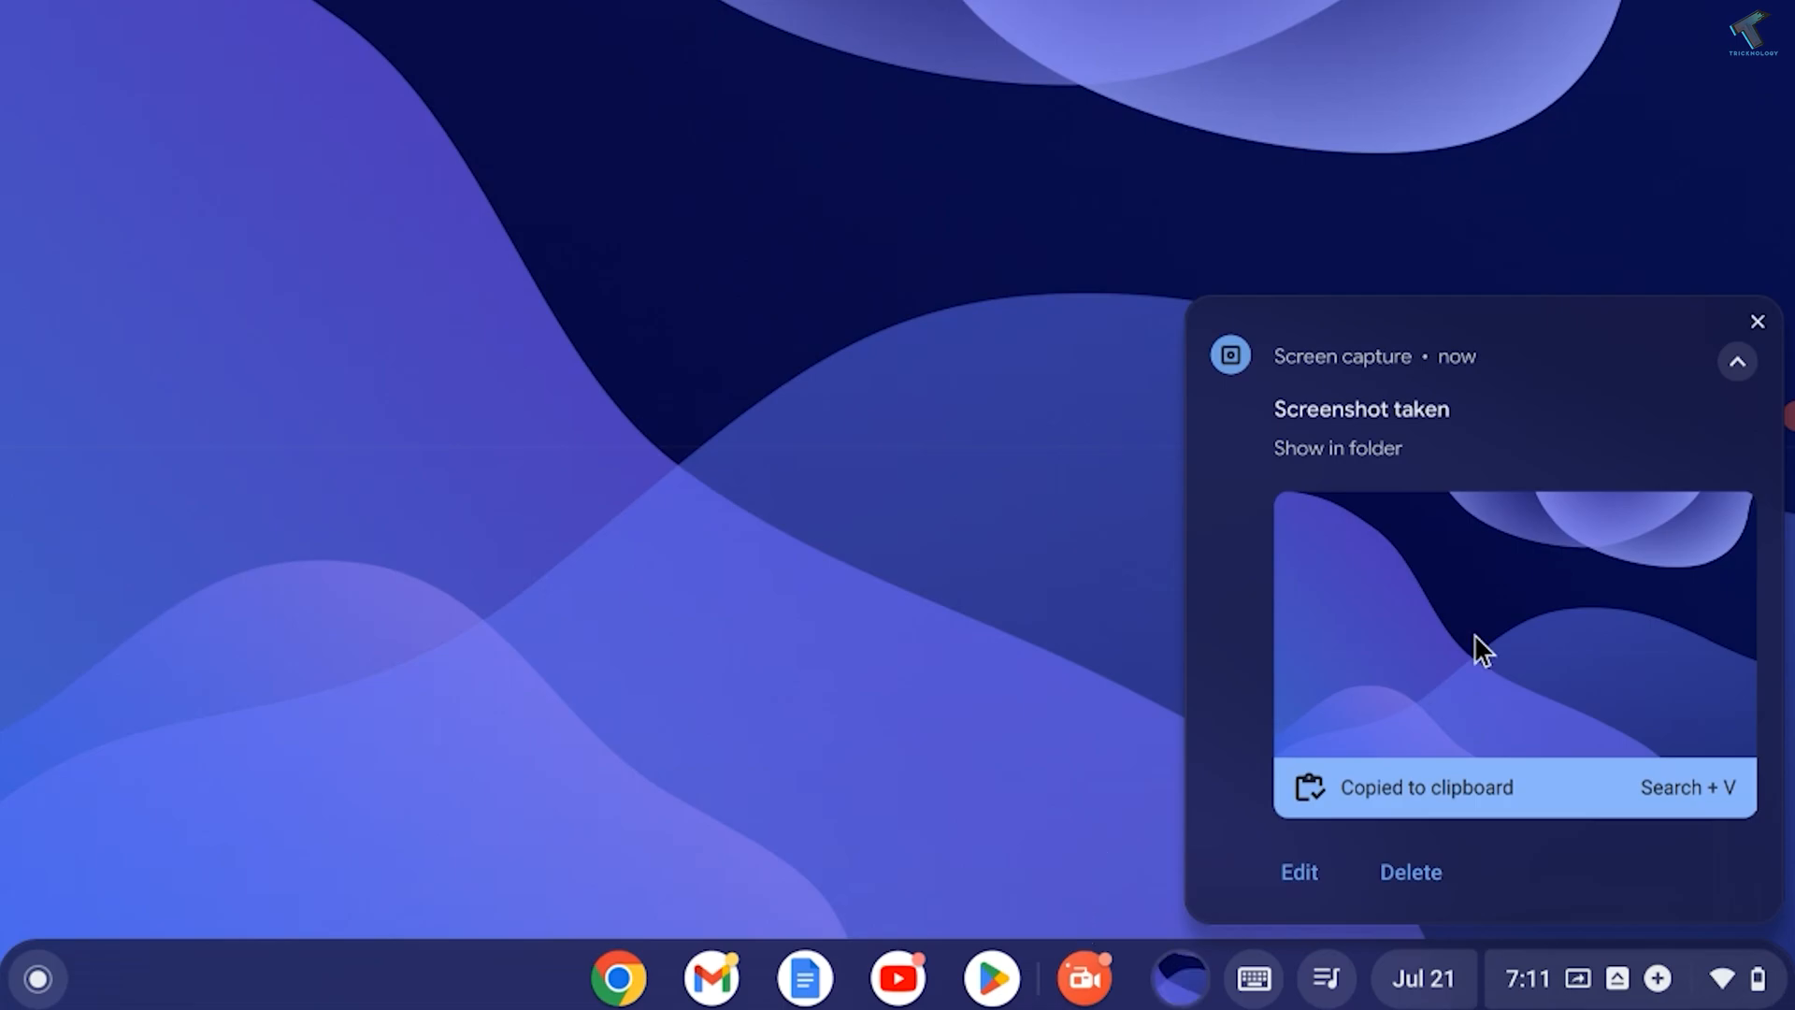